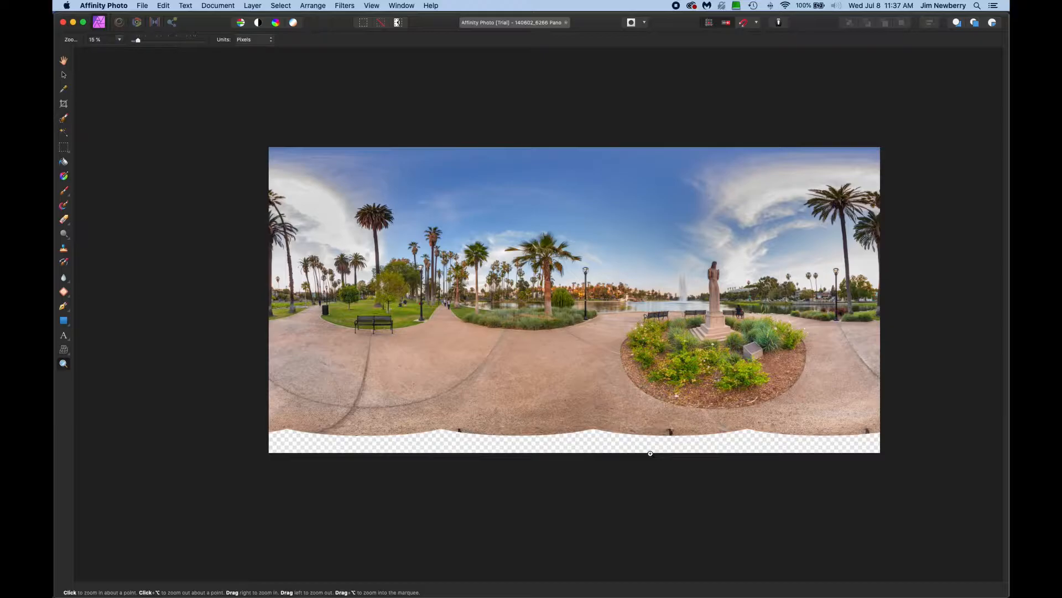
# - Open the Layer menu to reach the Live Projection options
pyautogui.click(252, 5)
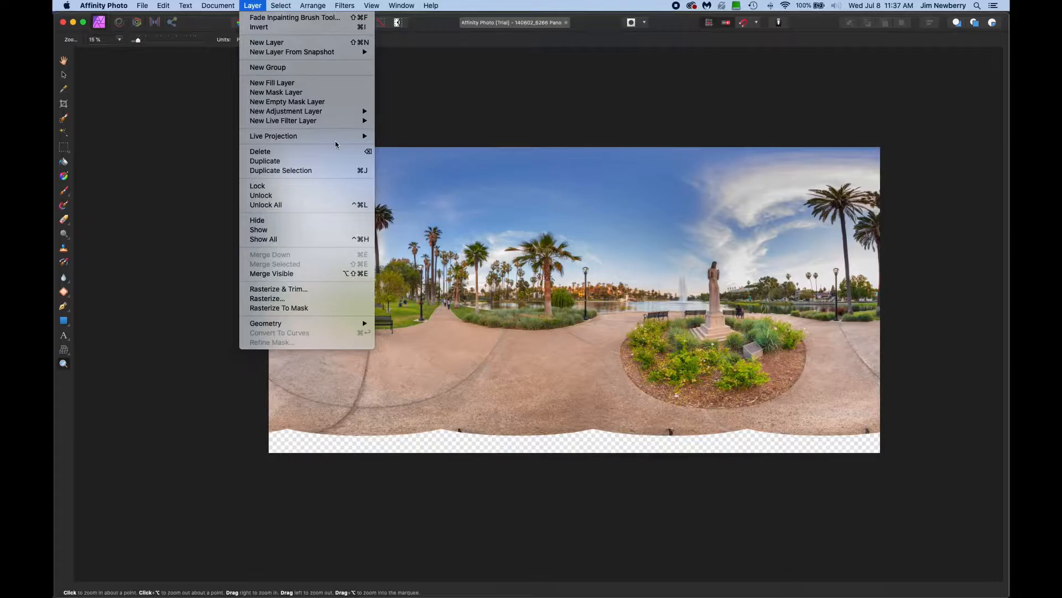
pyautogui.moveTo(273, 136)
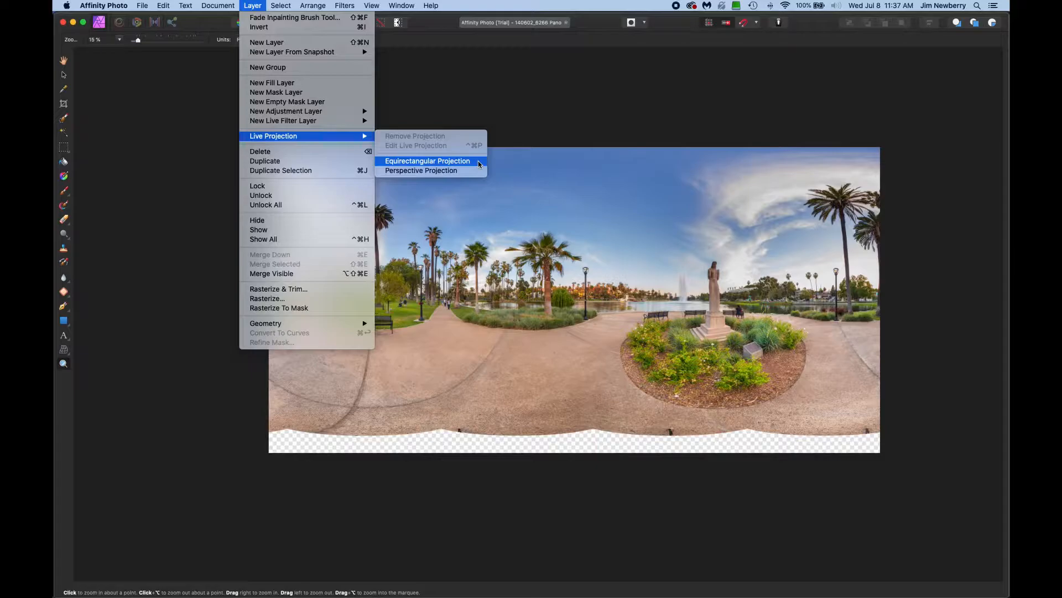
# - Apply Equirectangular Projection and tilt the 360° view down to the nadir hole
pyautogui.click(420, 171)
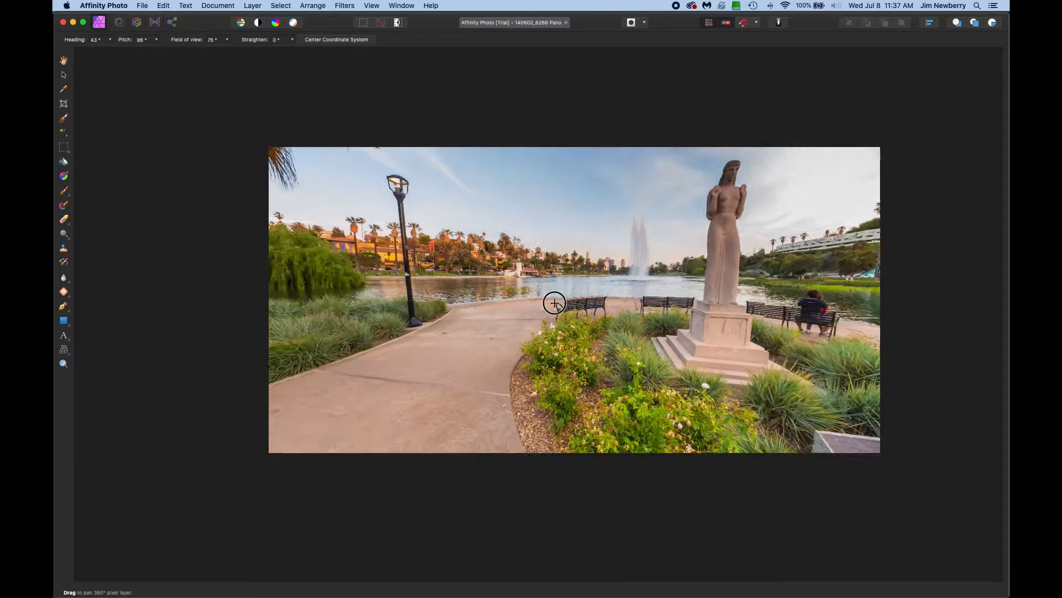
pyautogui.moveTo(554, 303); pyautogui.dragTo(707, 290)
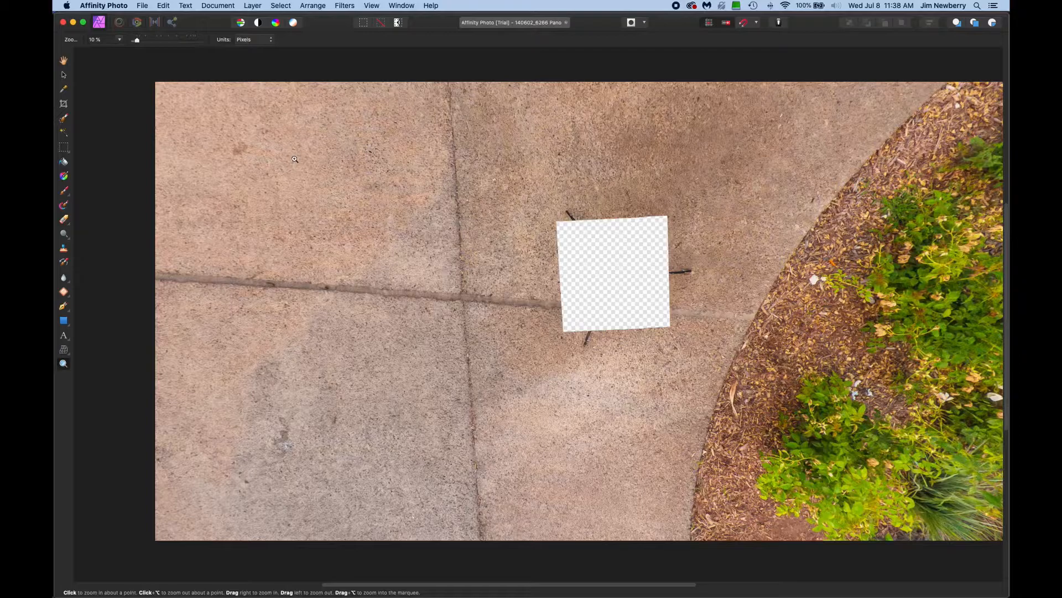
# - Patch the transparent nadir hole with concrete from the surrounding pavement
pyautogui.click(63, 292)
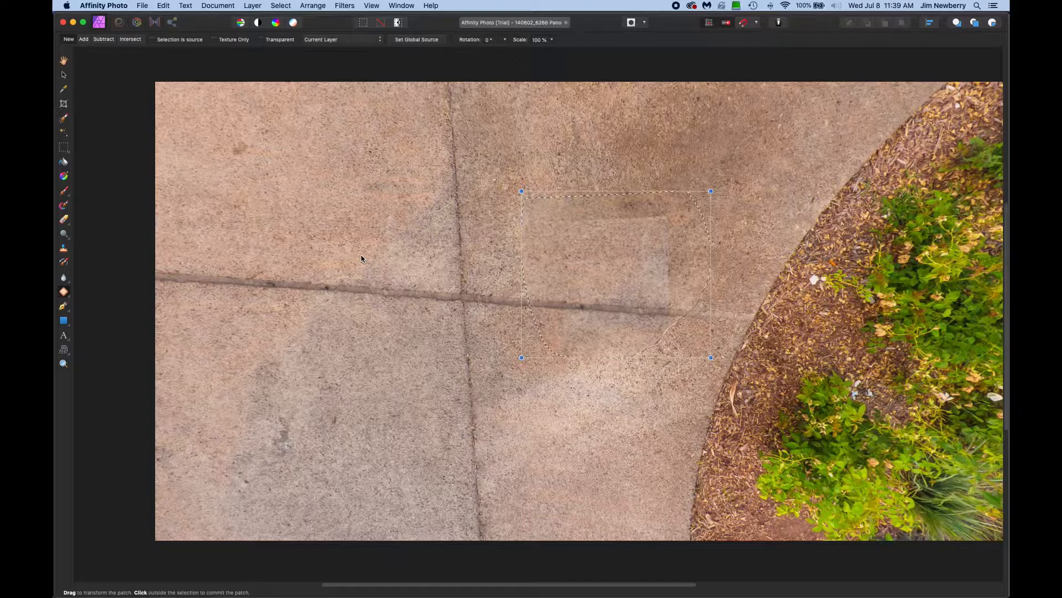
pyautogui.click(361, 258)
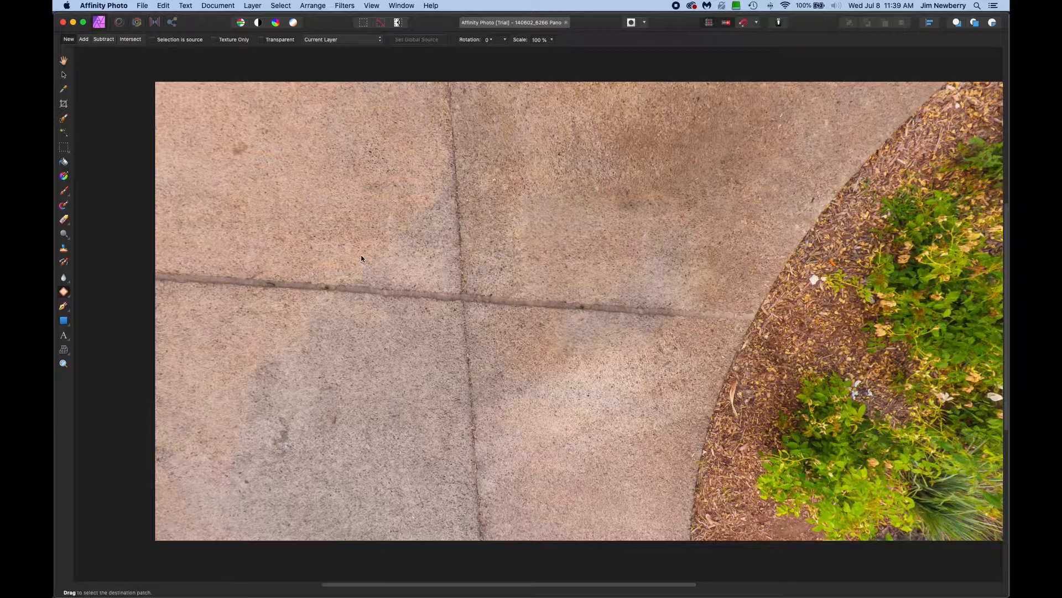
# - Inpaint leftover flaws on the pavement and garden-bed edge, then zoom out
pyautogui.click(63, 291)
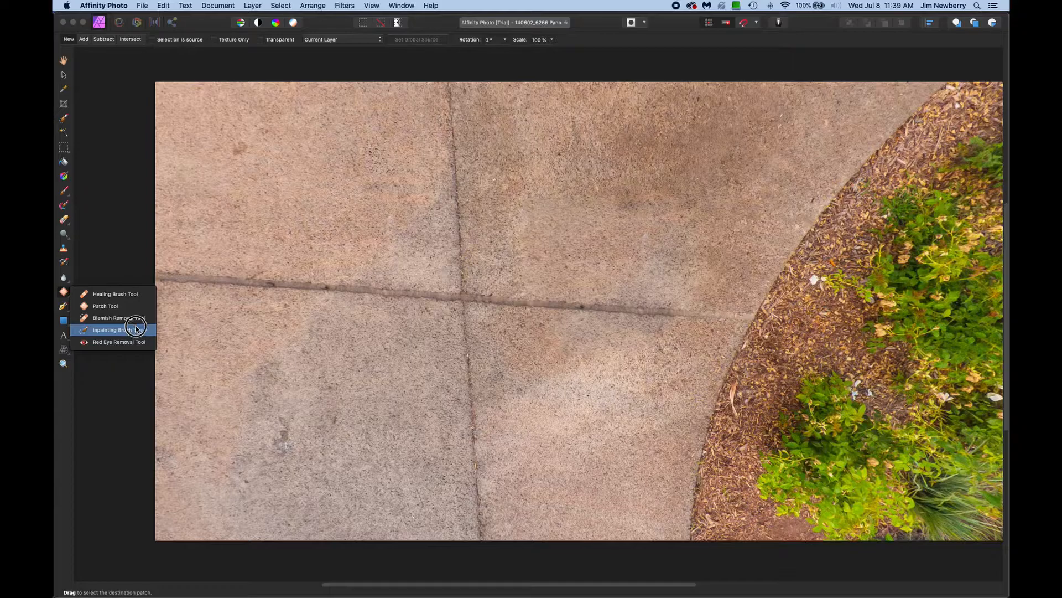
pyautogui.click(110, 330)
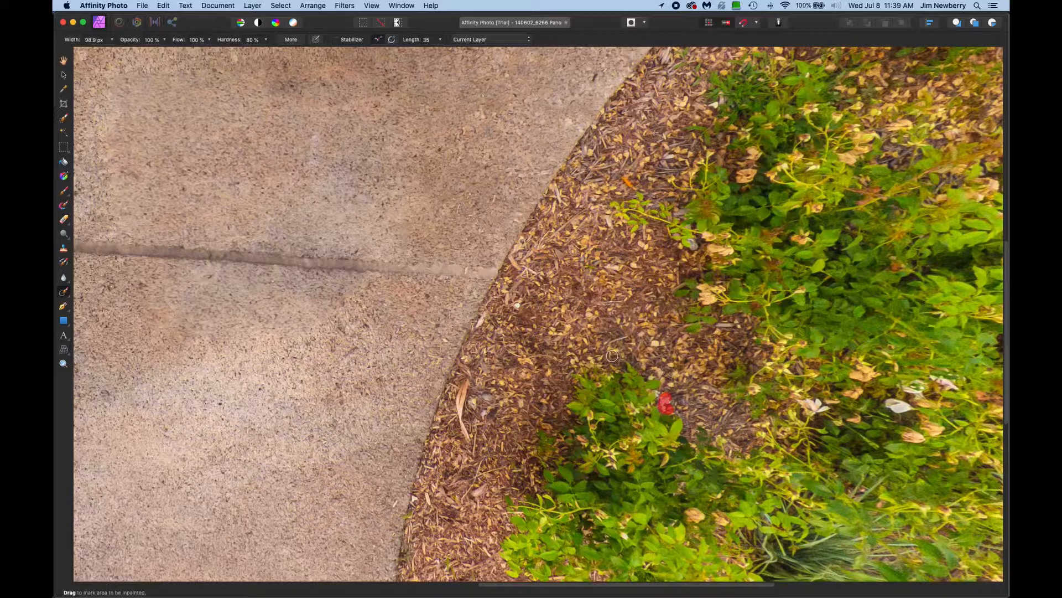
pyautogui.click(64, 363)
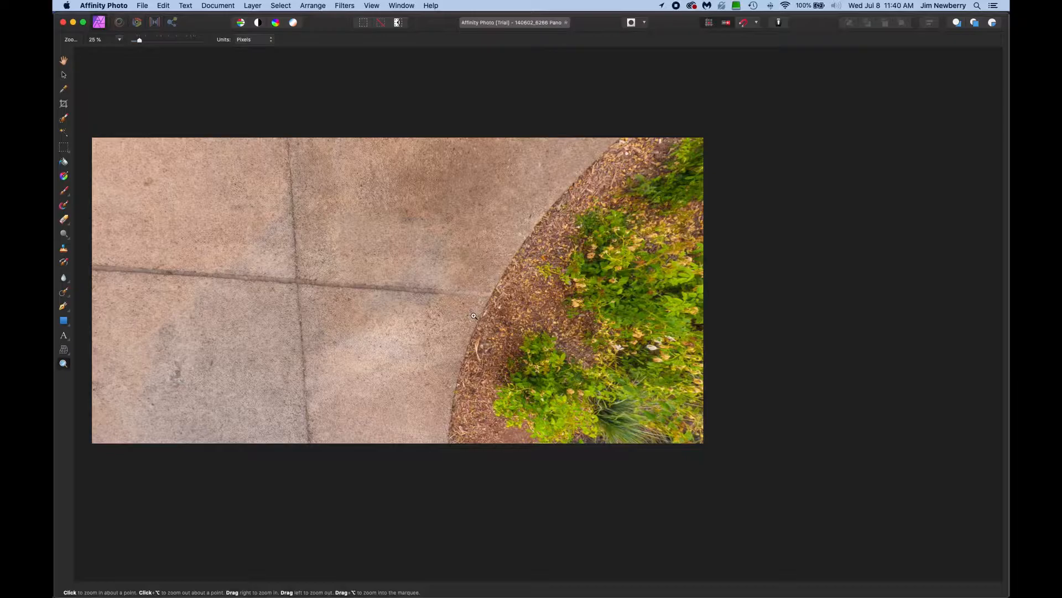
# - Remove the live projection via Layer > Live Projection > Remove Projection
pyautogui.click(252, 5)
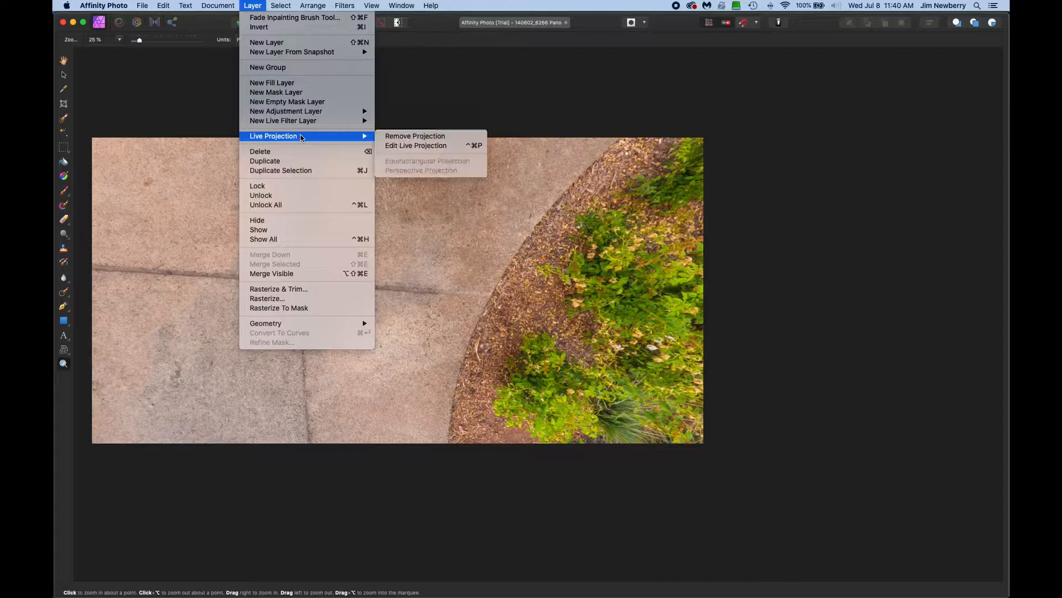
pyautogui.click(414, 136)
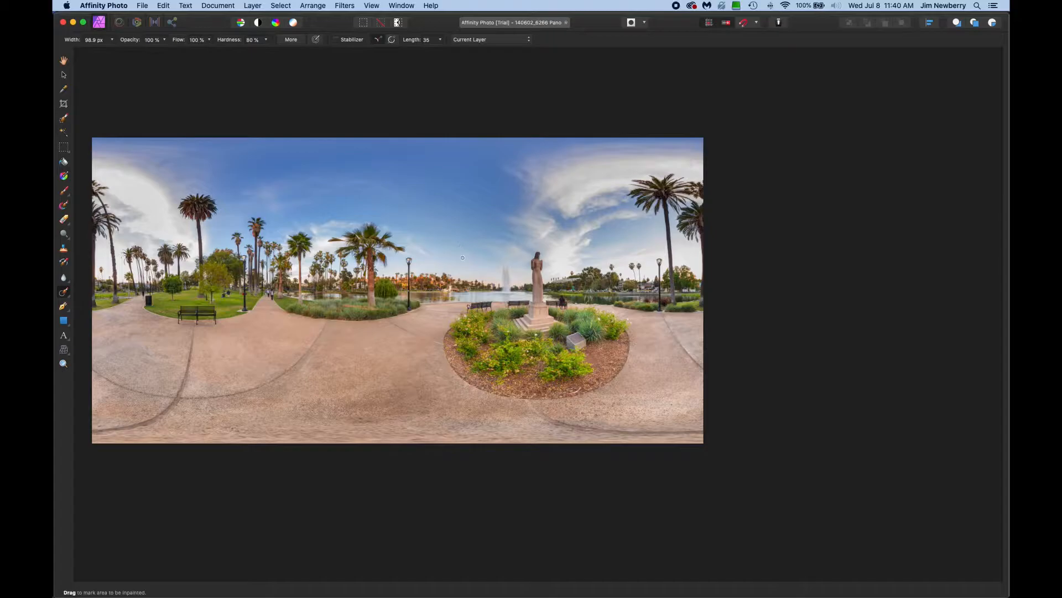